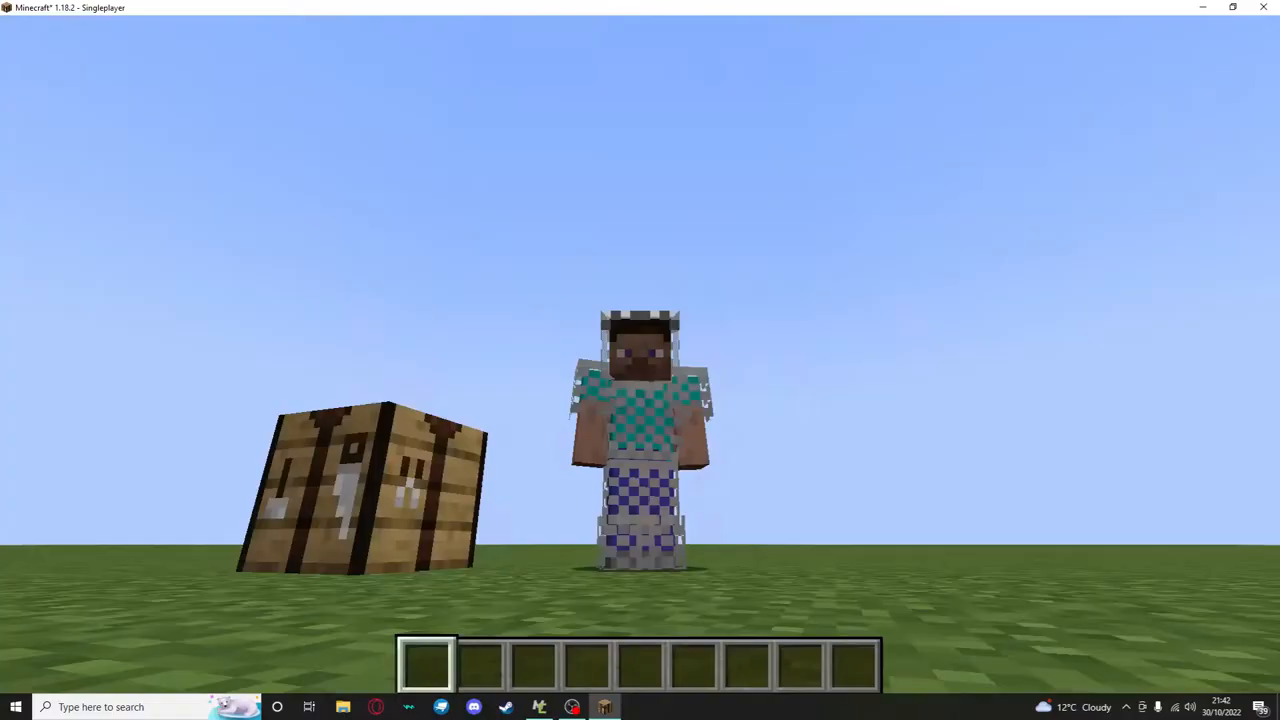
Open the inventory to check the 64 chains and worn chainmail armor
key(e)
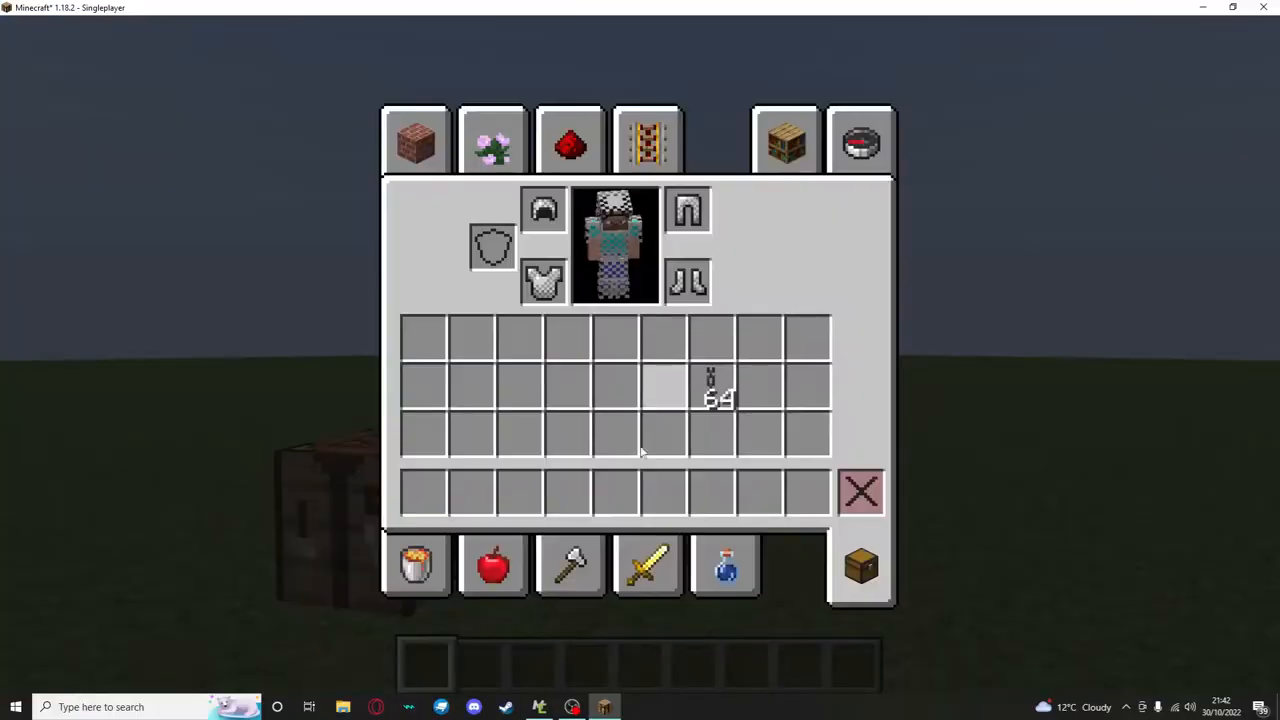
Craft 20 chainmail from chains and return to the world holding them
key(Escape)
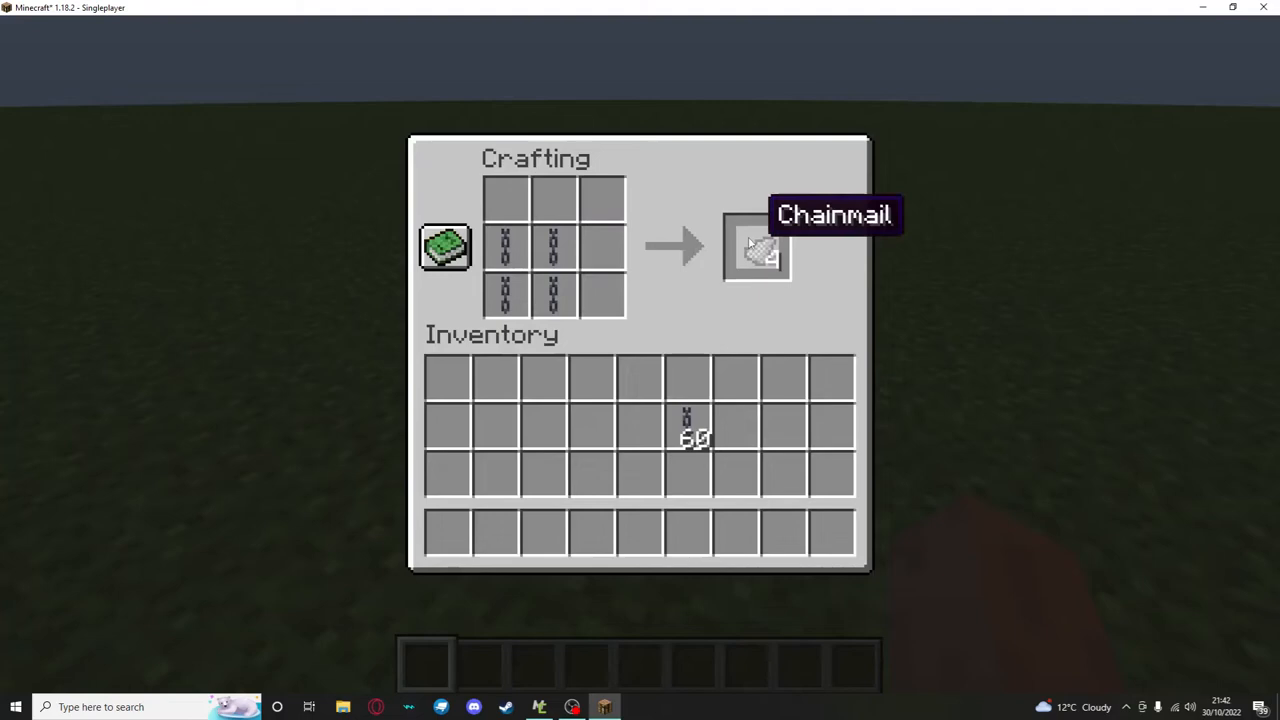
mouse_move(553, 248)
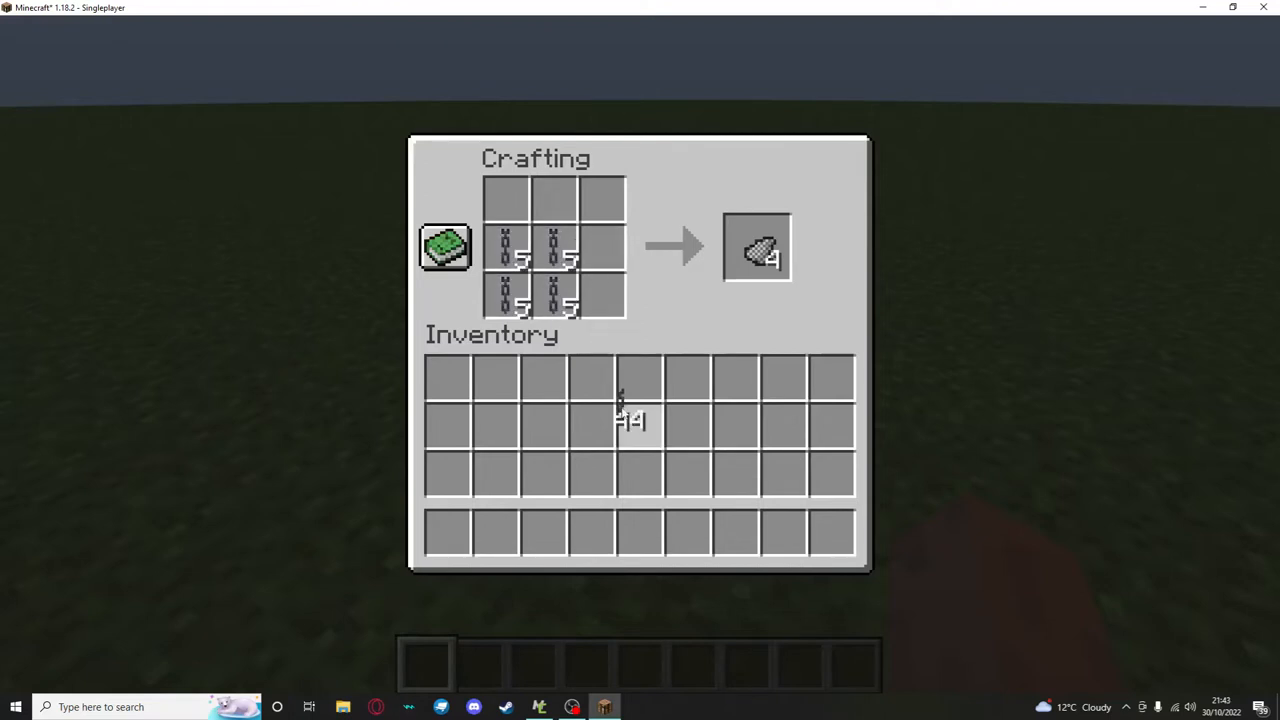
key(Escape)
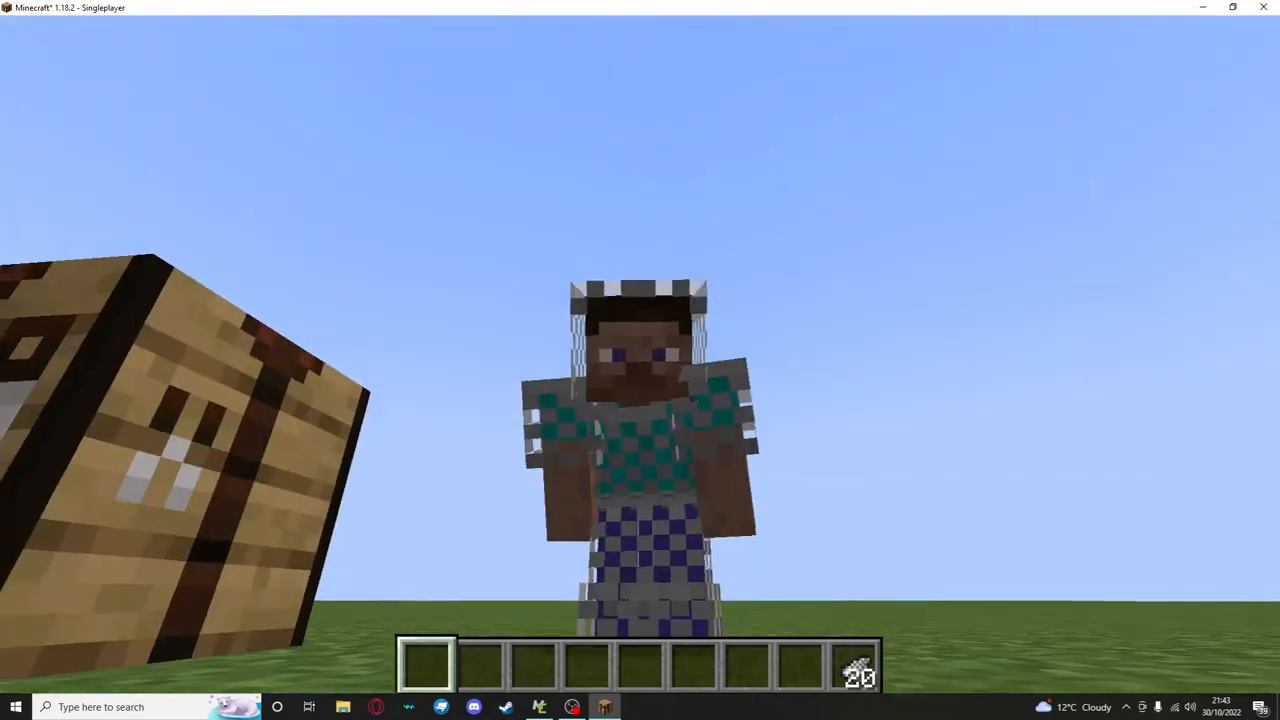
mouse_move(640, 360)
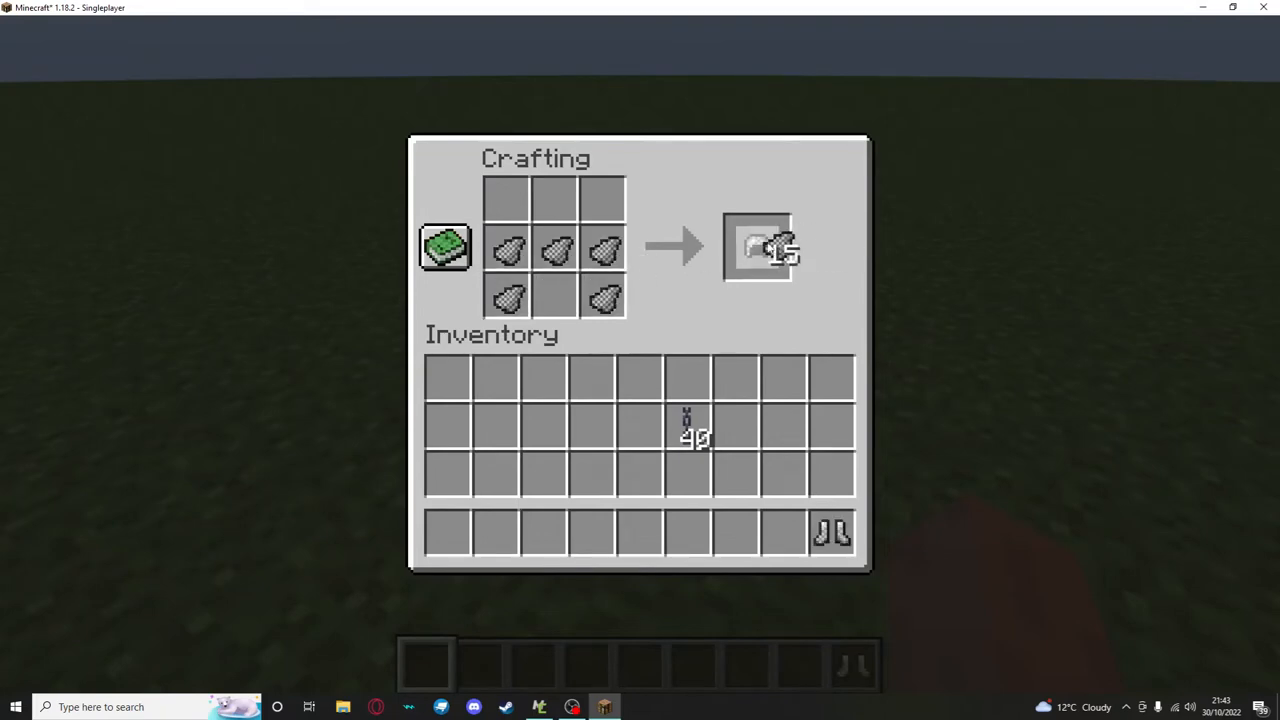
Take the crafted chainmail chestplate, helmet and boots into the hotbar, then return to the world
click(757, 247)
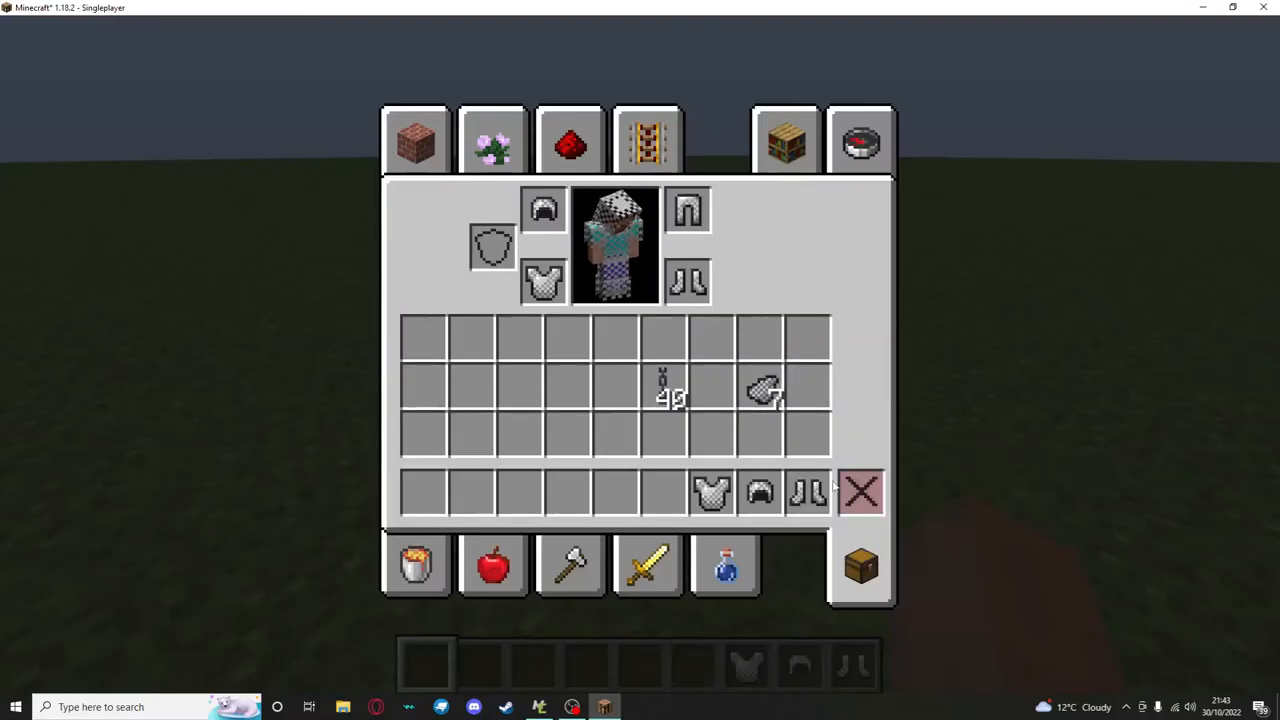
key(Escape)
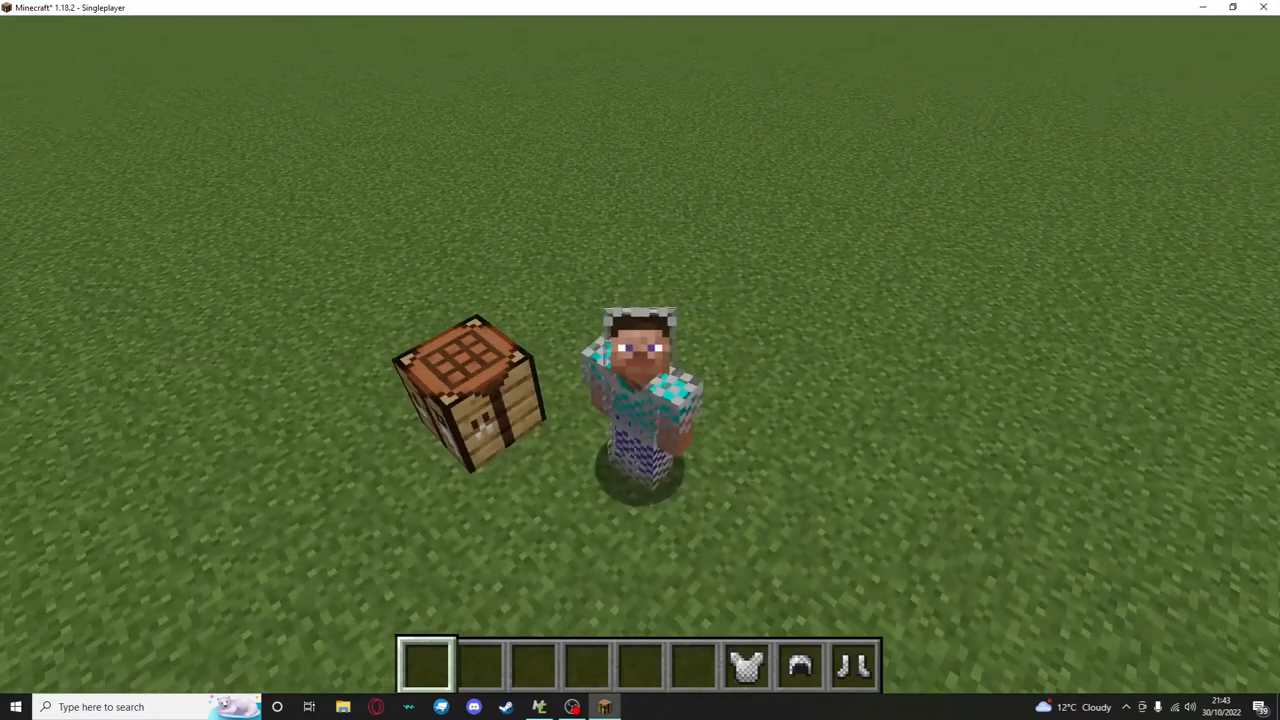